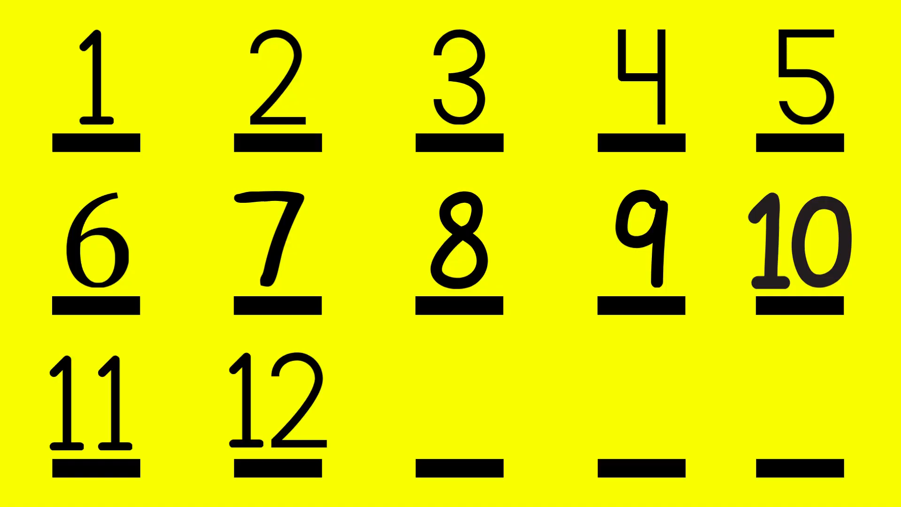
{"action": "type", "text": "1314"}
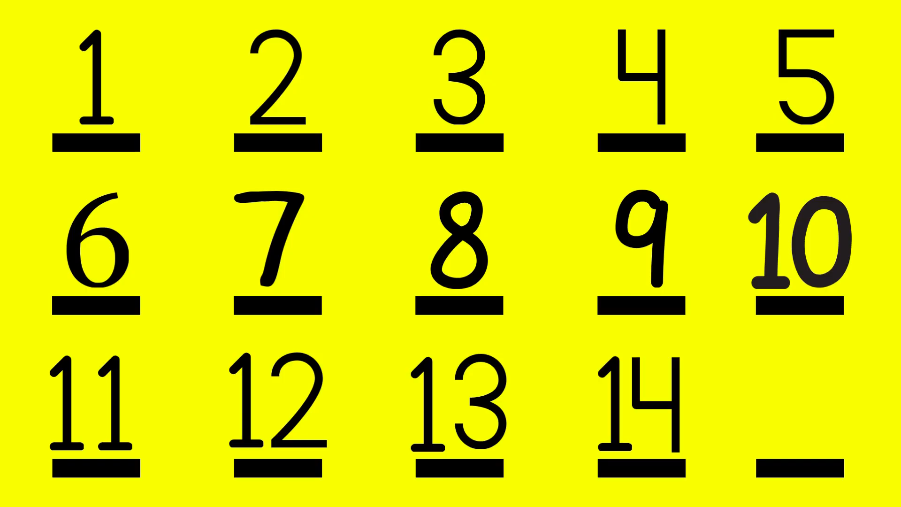
{"action": "type", "text": "15"}
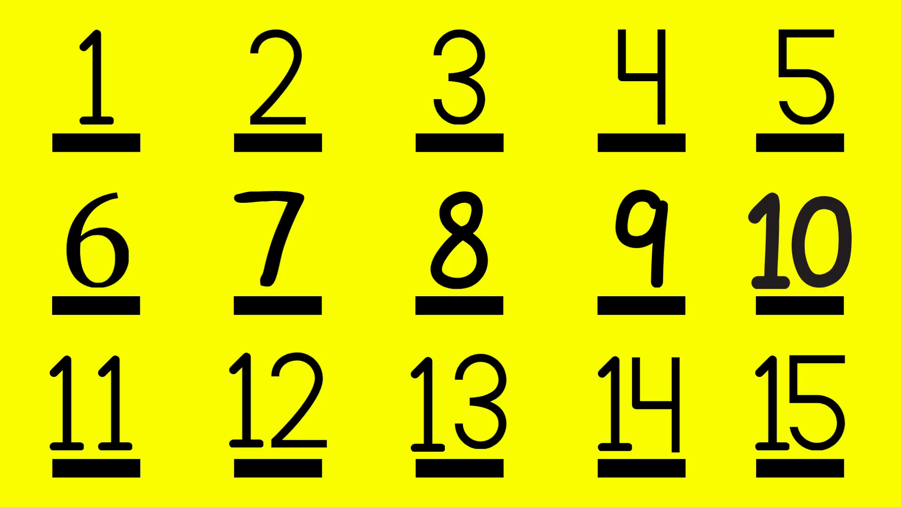